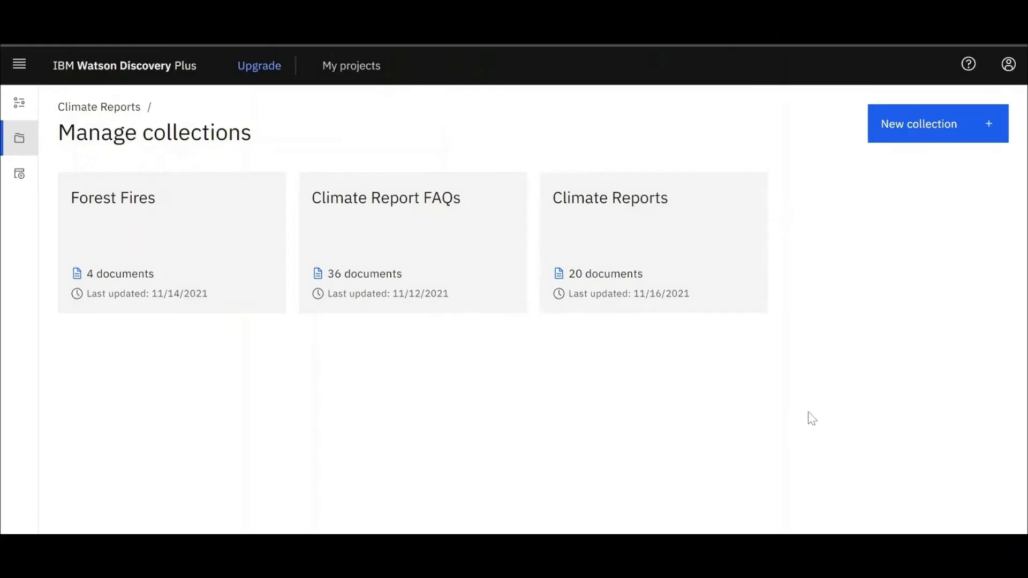
Upload CCRA-Evidence-Report-Scotland-Summary-Final-1 to the Climate Reports collection.
click(610, 197)
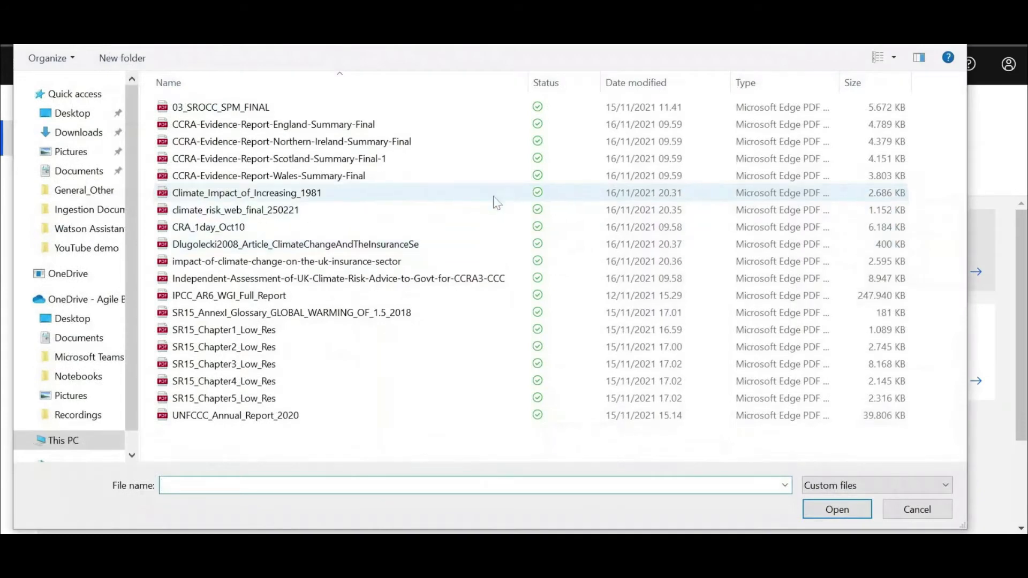
click(305, 158)
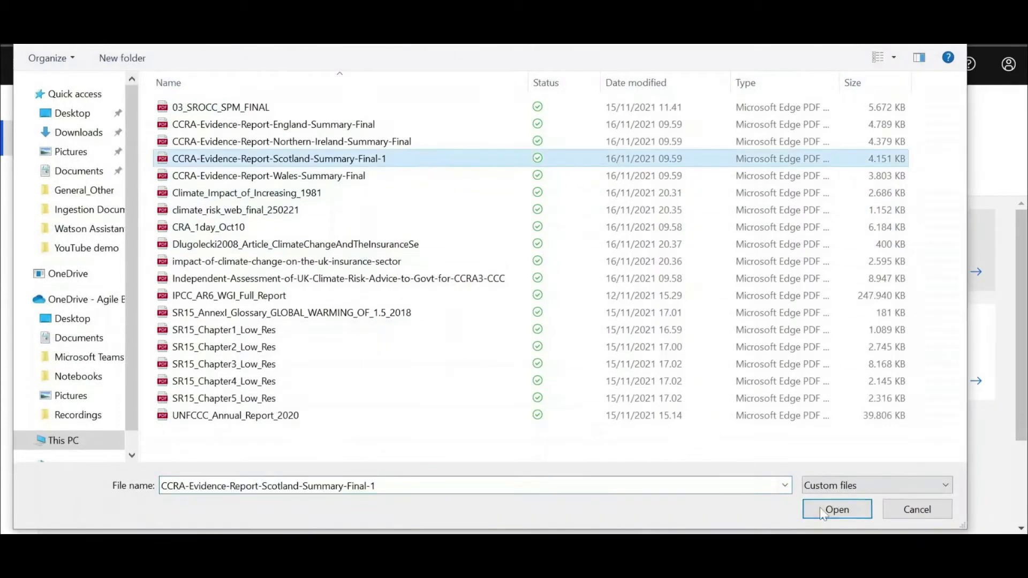
click(836, 509)
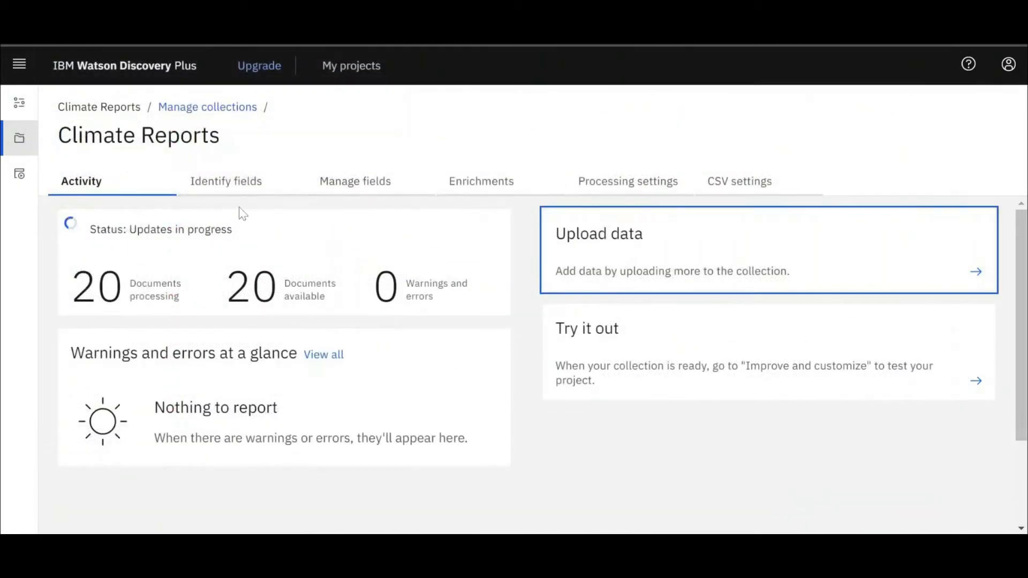
In Identify fields, submit page 1 and label page 2's contents as table_of_contents.
click(226, 181)
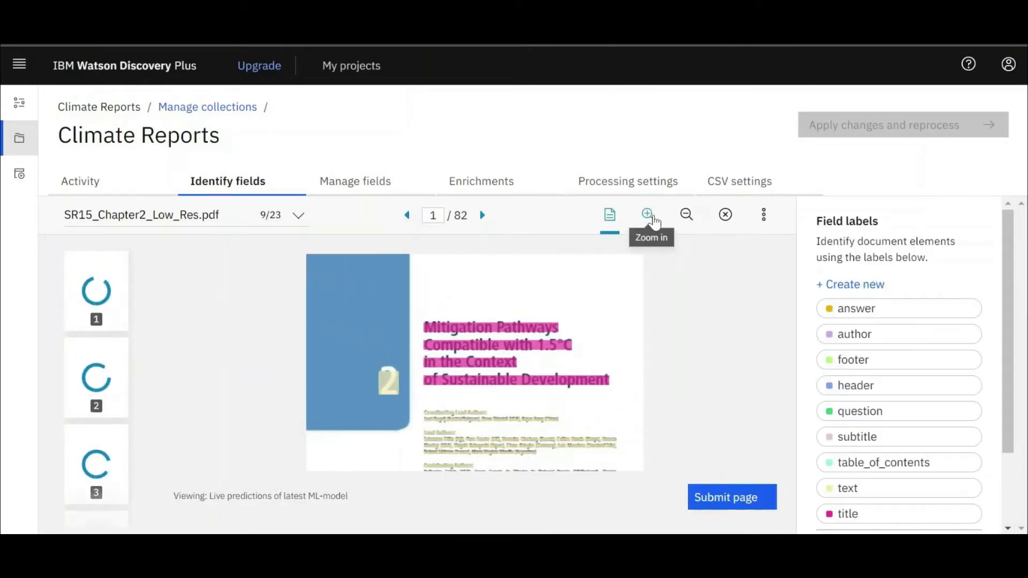
click(647, 214)
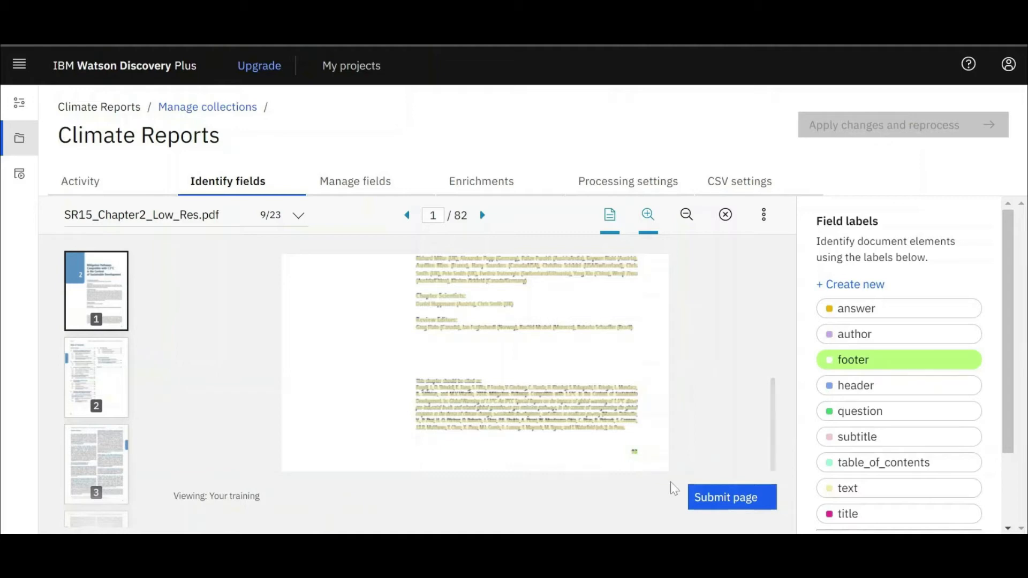
click(731, 497)
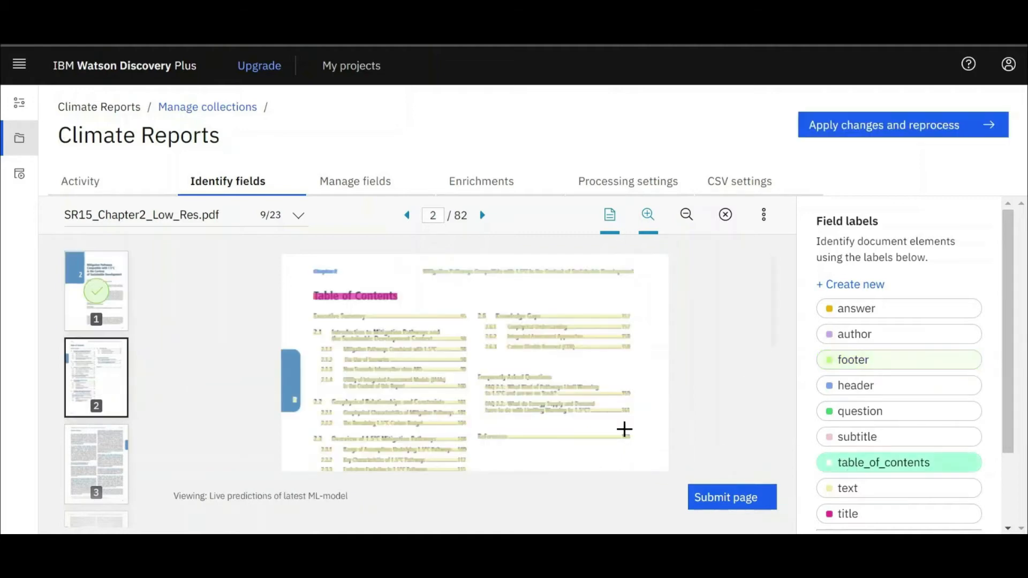
drag(308, 309, 636, 449)
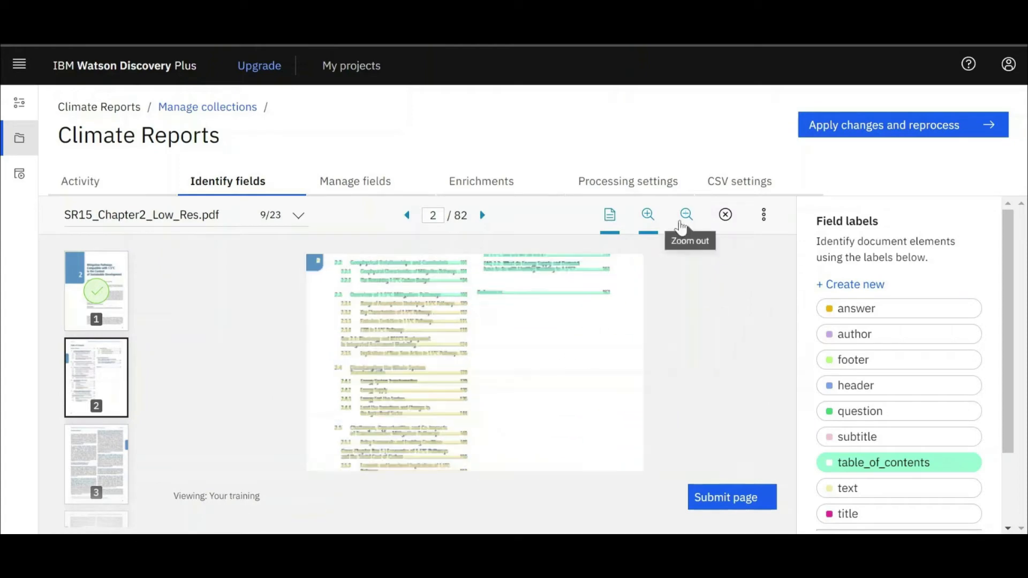
click(648, 215)
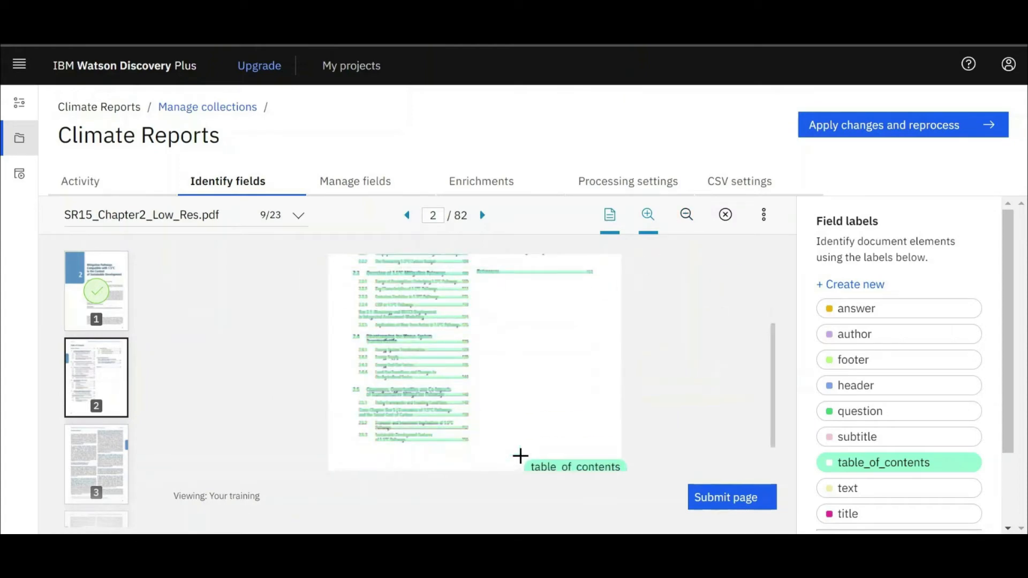
click(482, 215)
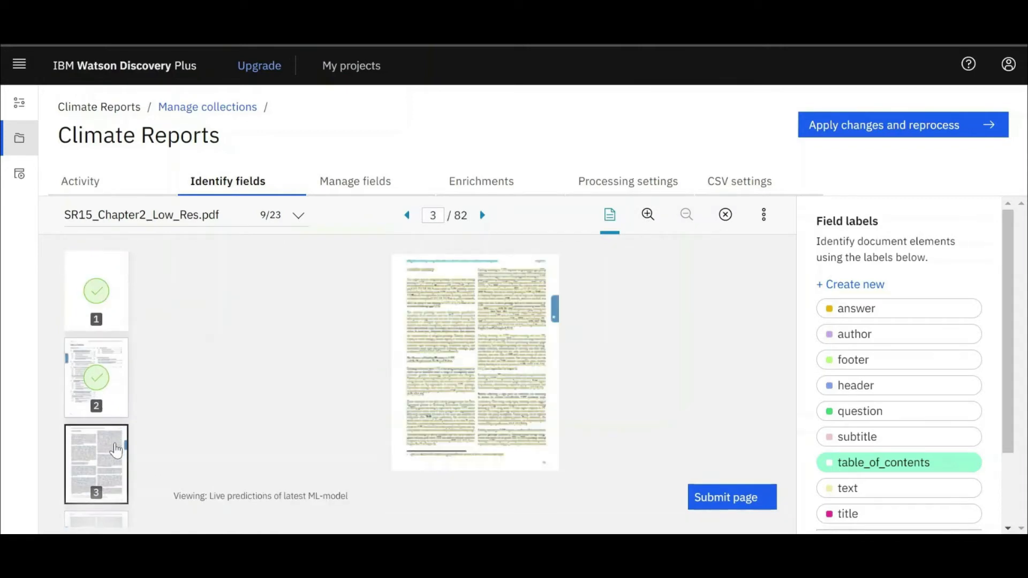
Open and enlarge page 3 of SR15_Chapter2_Low_Res.pdf to label its subtitles.
click(647, 214)
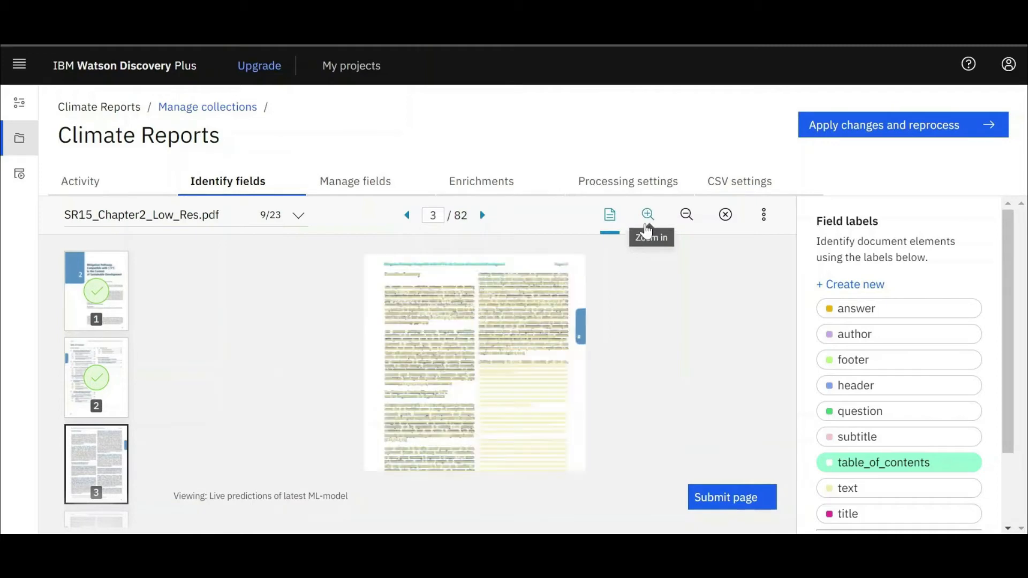
click(647, 215)
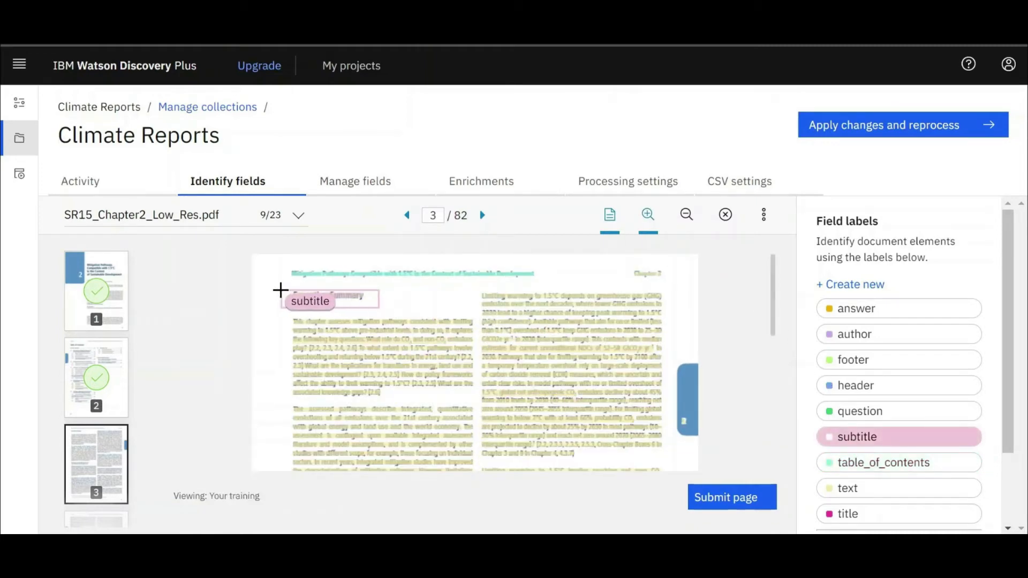
scroll(down, 3)
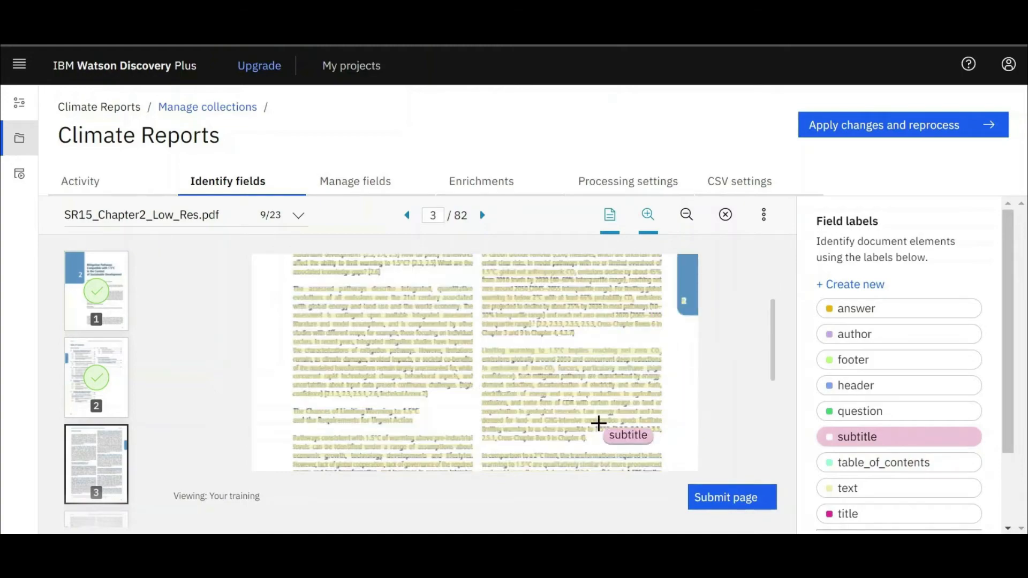
scroll(down, 3)
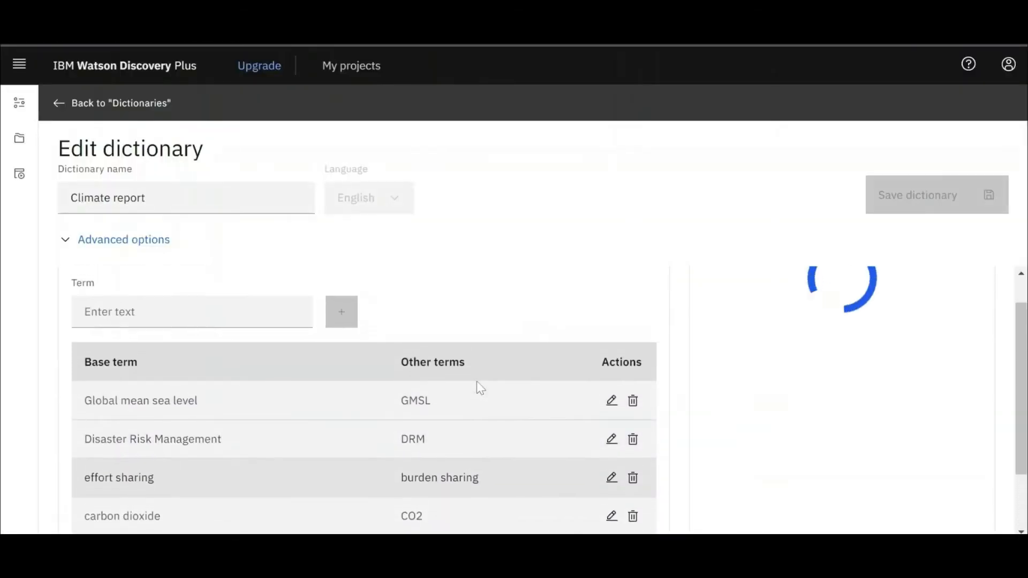
Add 'carbon neutrality' as a synonym for 'Net zero CO2 emissions' and apply the dictionary.
text(Net zero CO2 emissions)
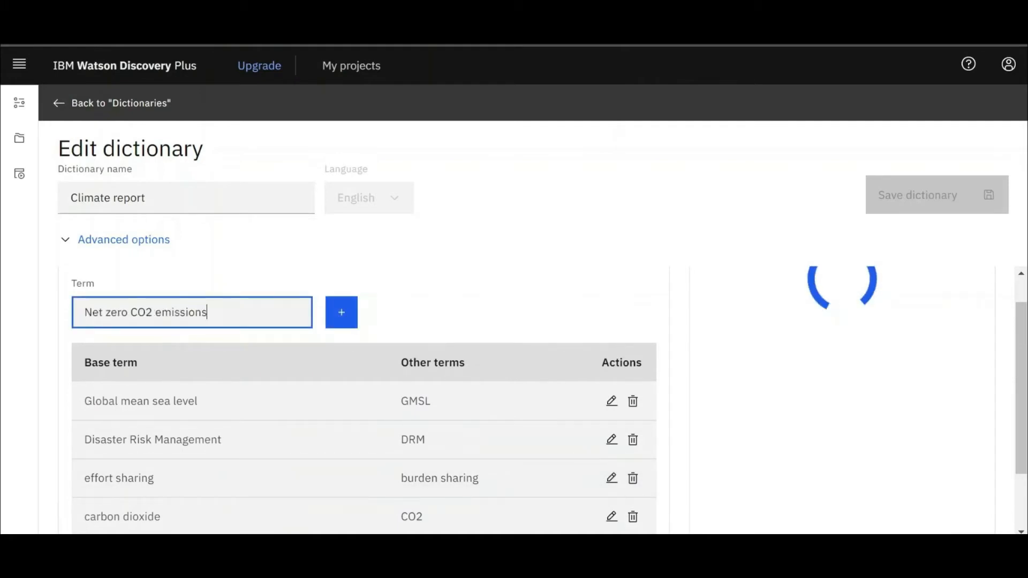
click(341, 312)
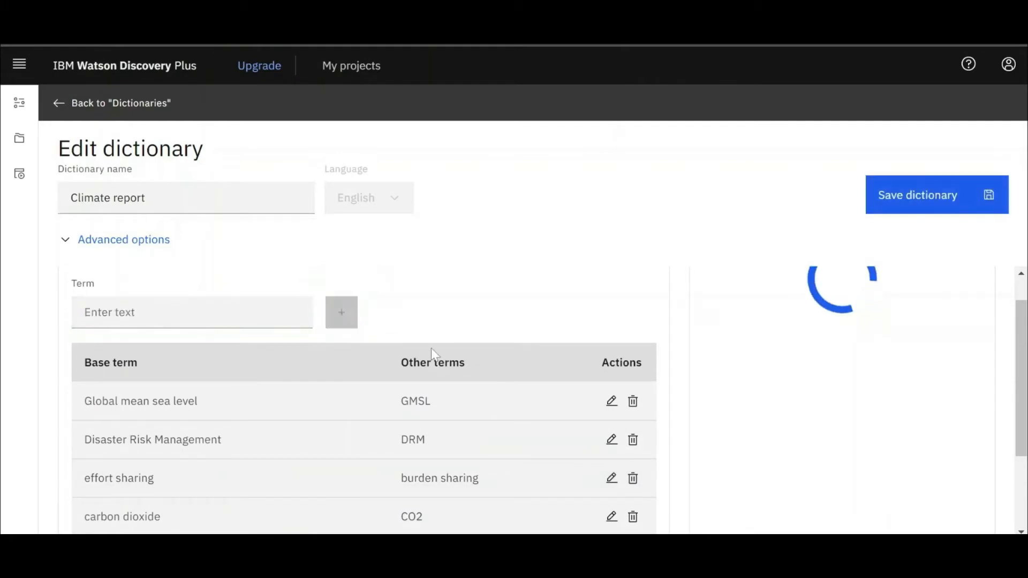
scroll(down, 3)
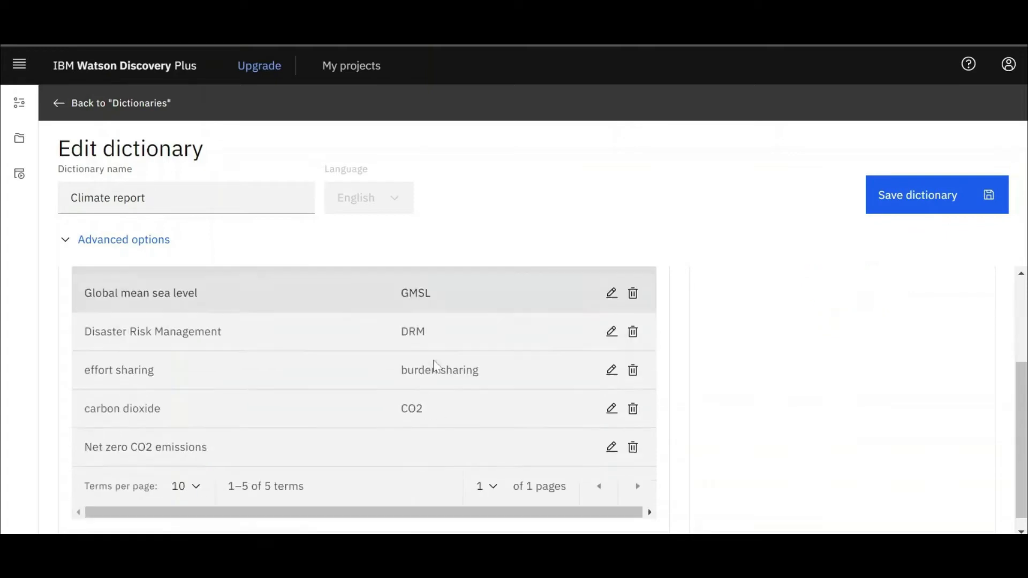
click(611, 447)
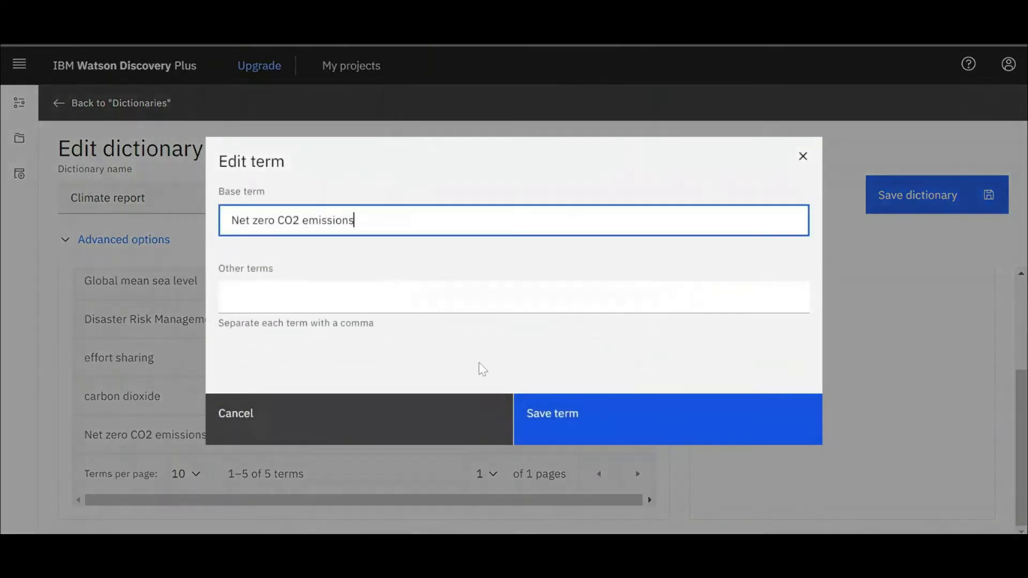
text(carbon)
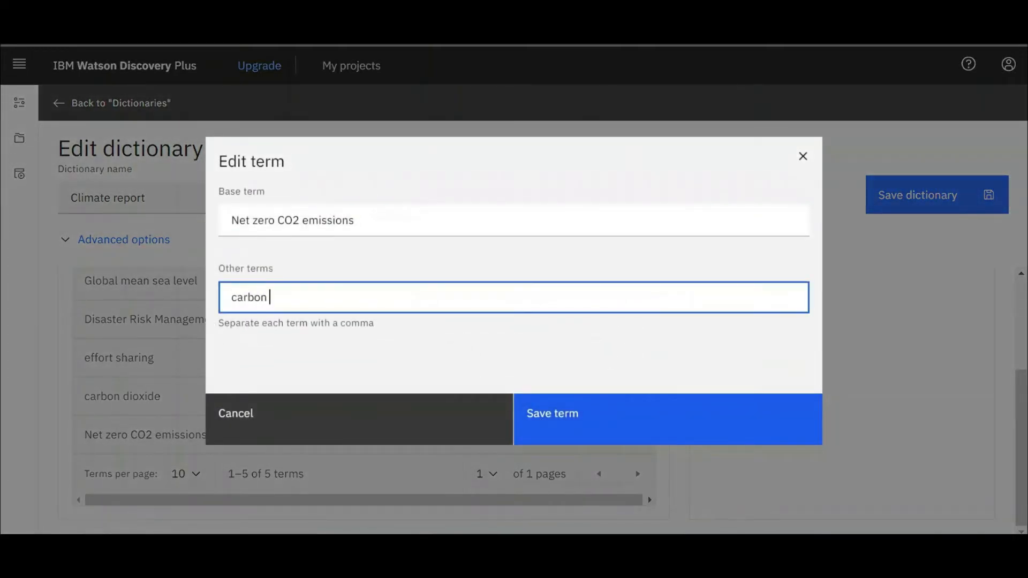
text(neurt)
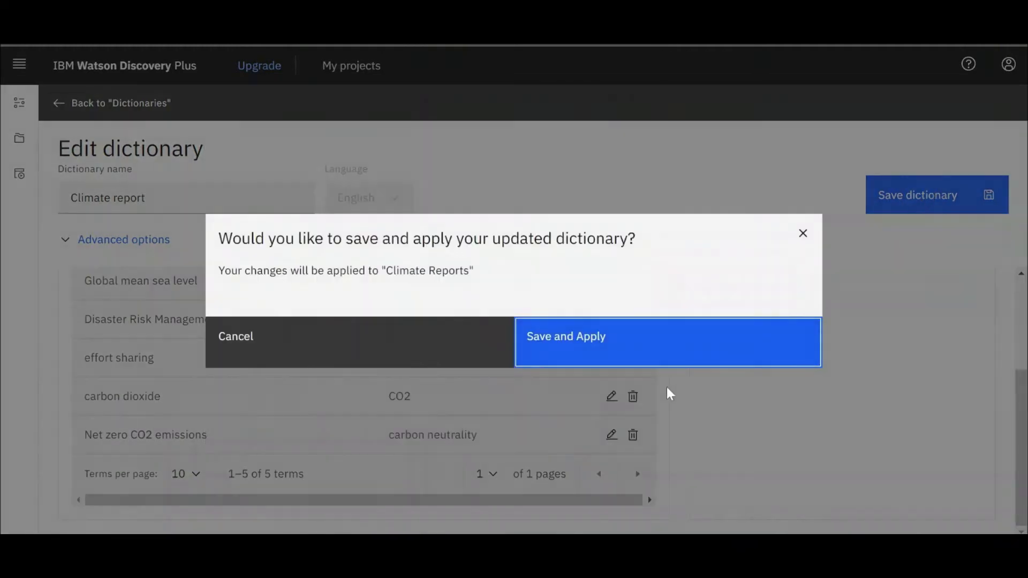
click(666, 342)
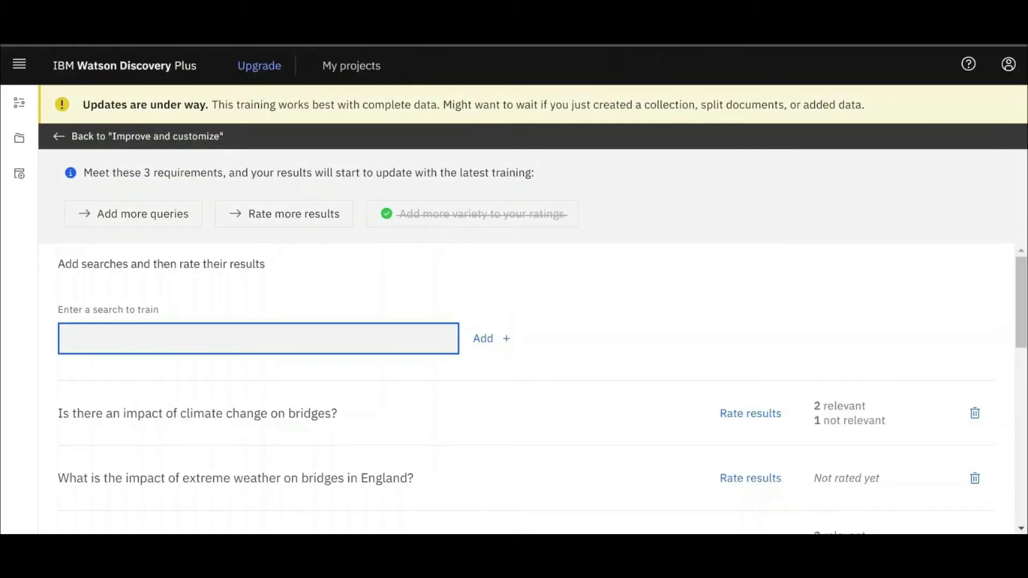
Add the training query 'what is the impact of climate change on pipelines?' and rate results.
text(what is the impact ofclimate change on)
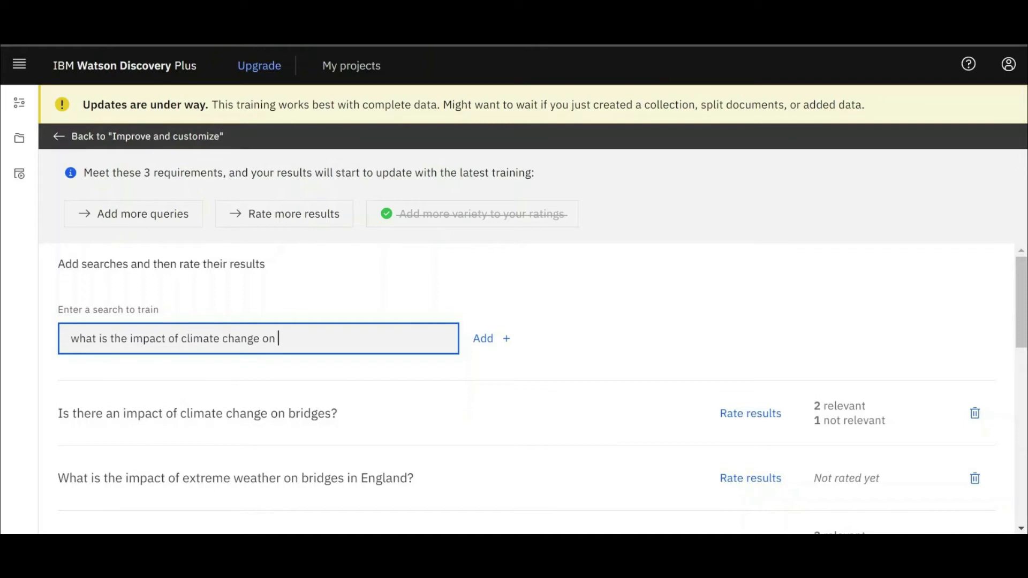
text(pipelines `?)
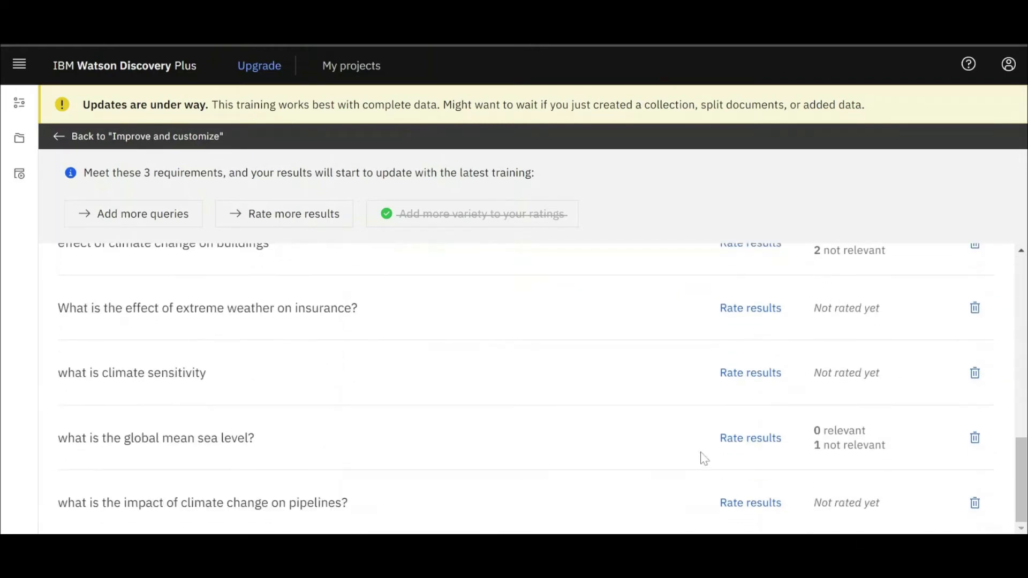
click(750, 502)
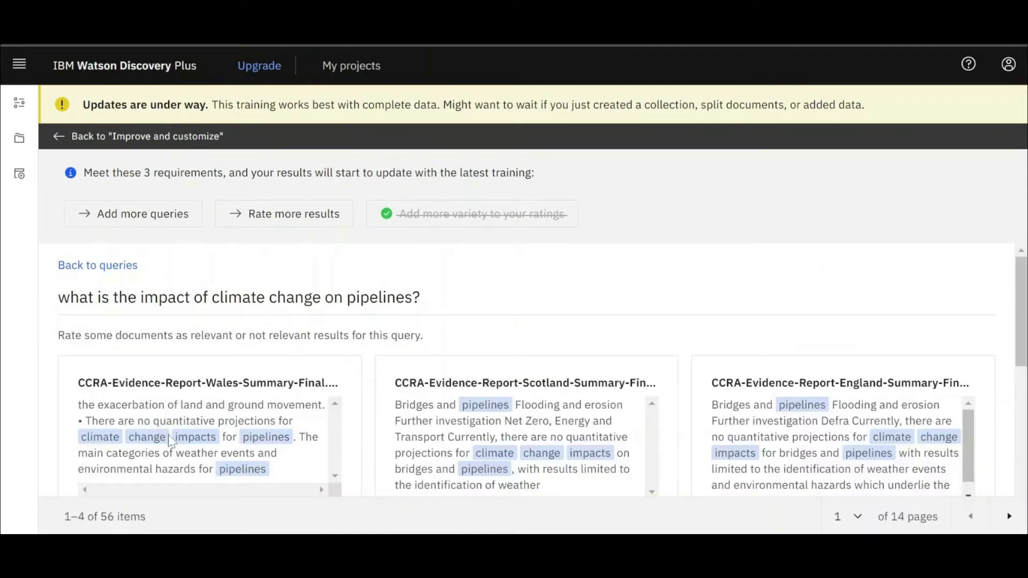
scroll(down, 3)
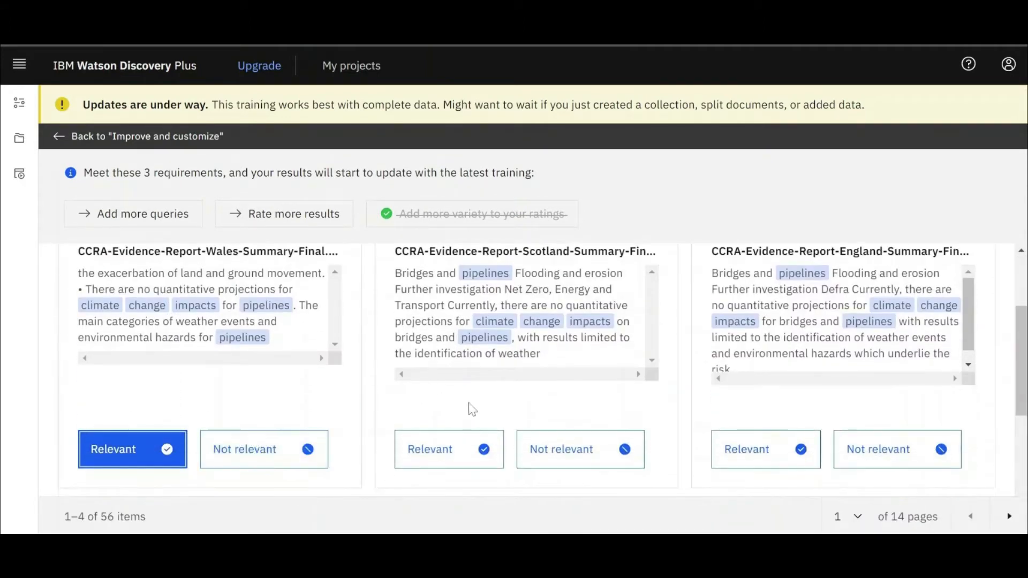
click(766, 449)
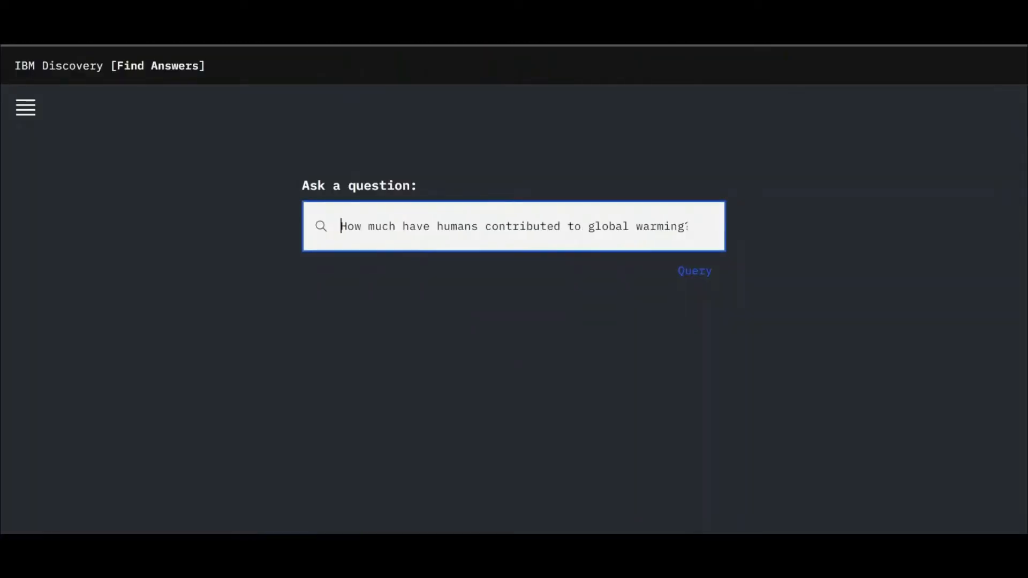
Query how much humans contributed to global warming and view the third answer's passage.
click(694, 271)
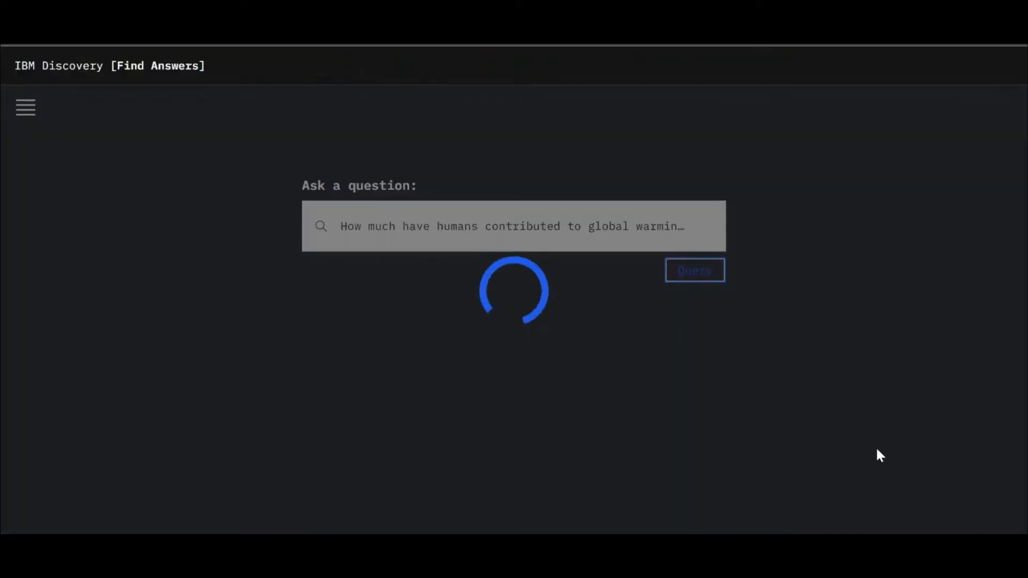
click(694, 269)
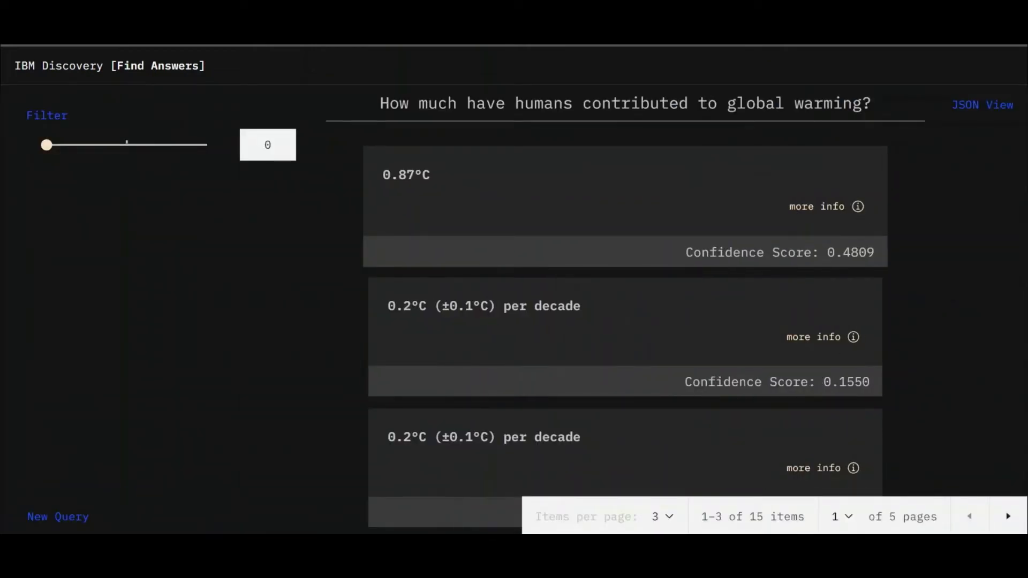
click(853, 207)
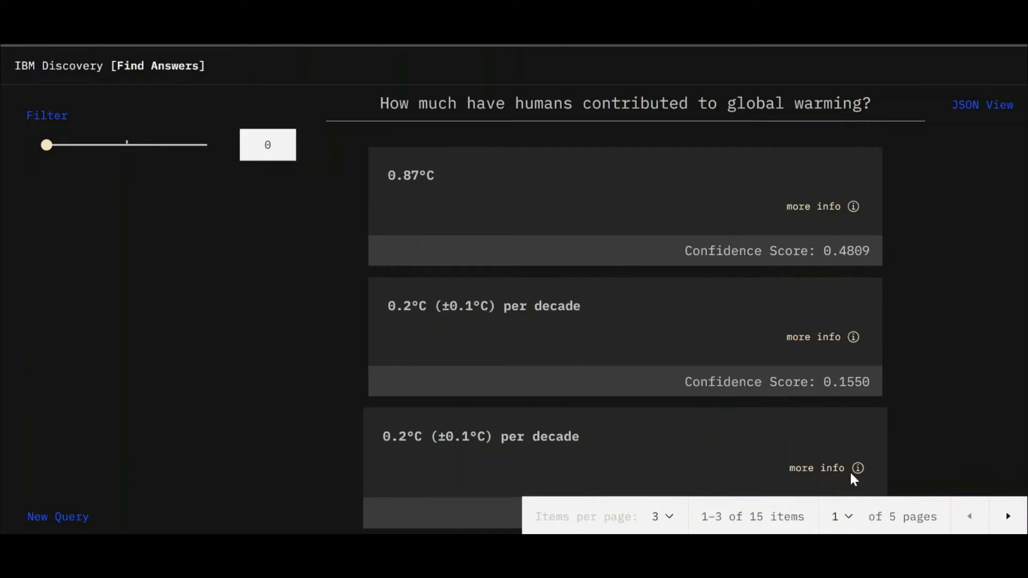
click(844, 468)
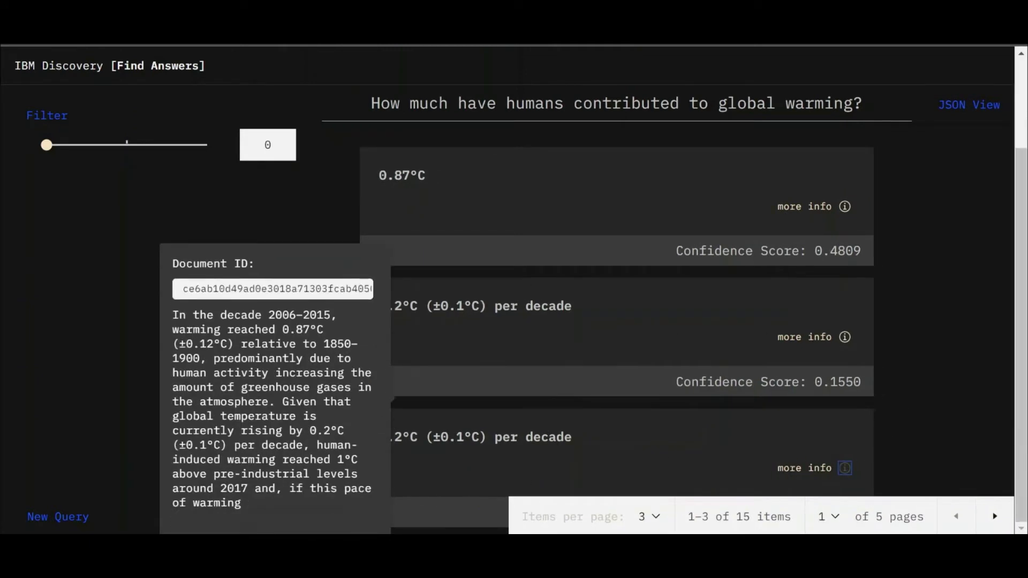
mouse_move(931, 420)
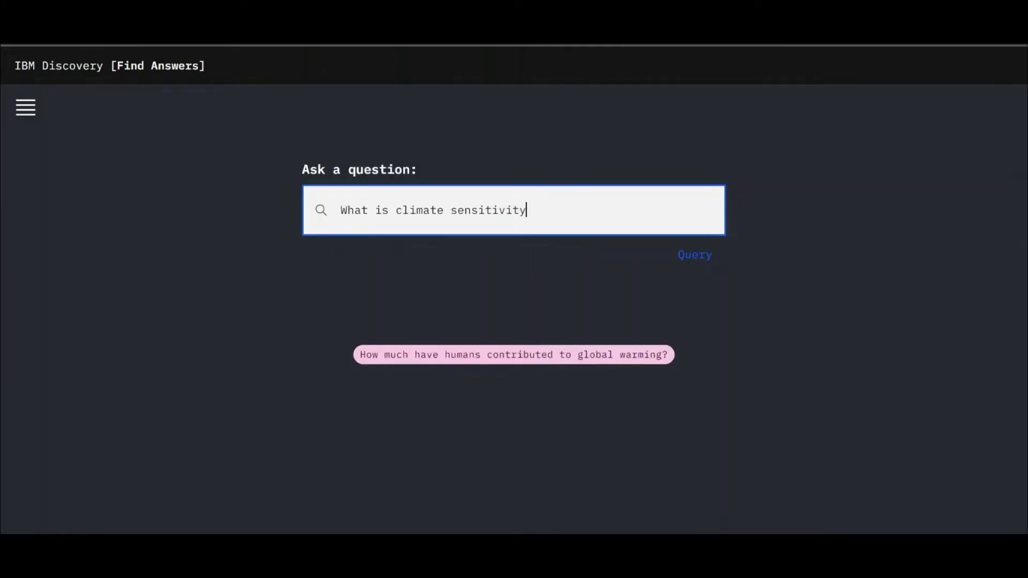
Query 'What is climate sensitivity' and view the top answer's source passage.
click(694, 255)
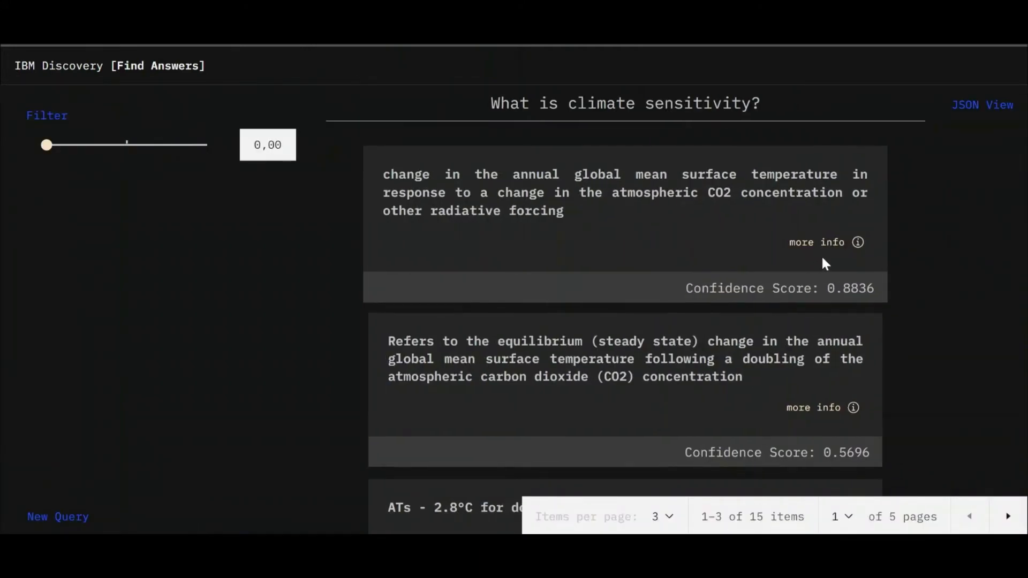
click(853, 242)
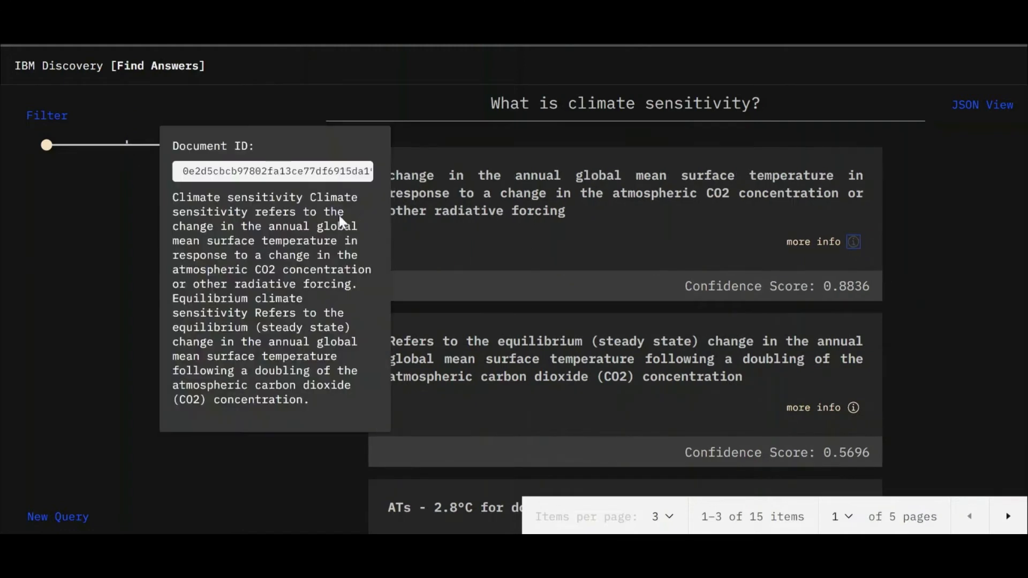